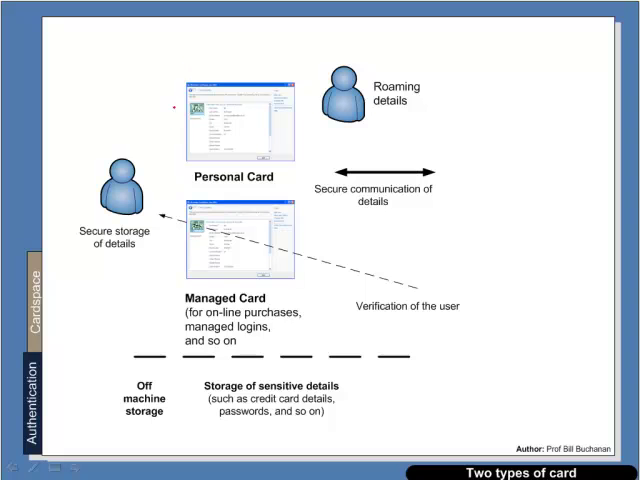
- Draw red ink circles around the Personal Card and Managed Card illustrations on the slide
left_click_drag(184, 60, 184, 190)
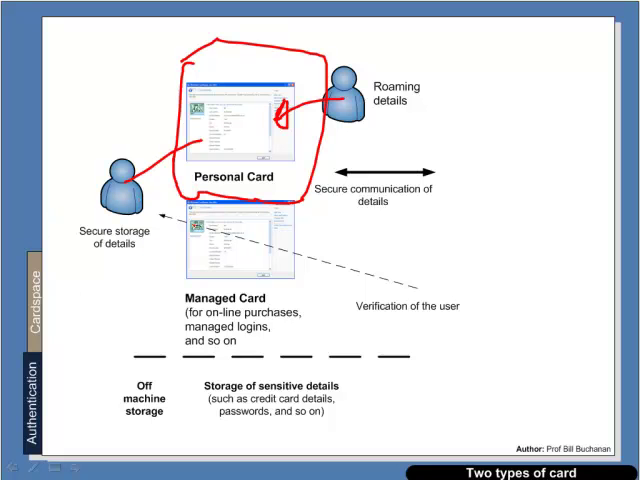
left_click_drag(200, 230, 280, 370)
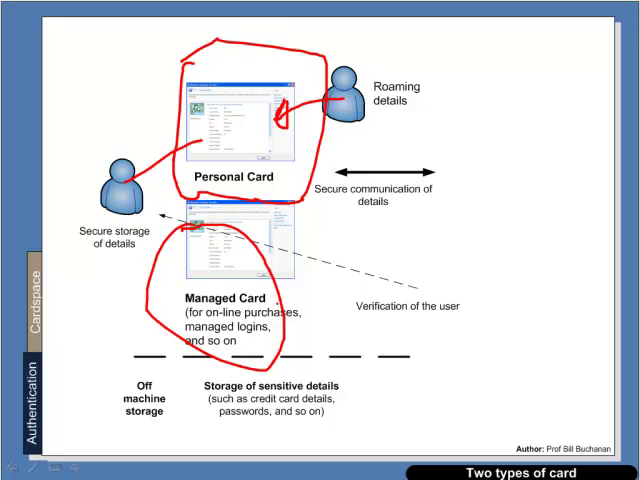
left_click_drag(296, 270, 410, 340)
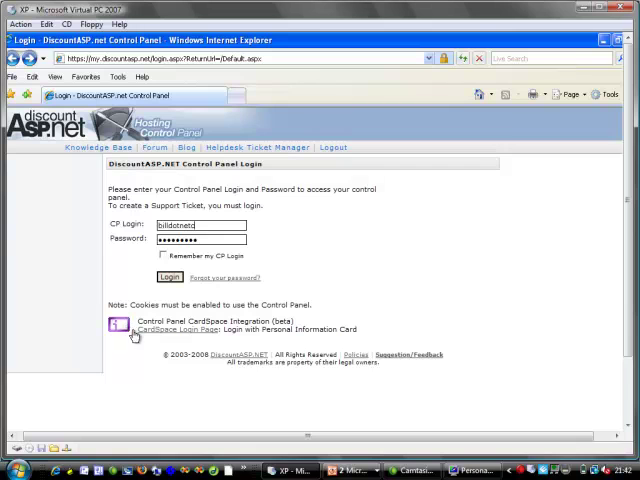
mouse_move(176, 330)
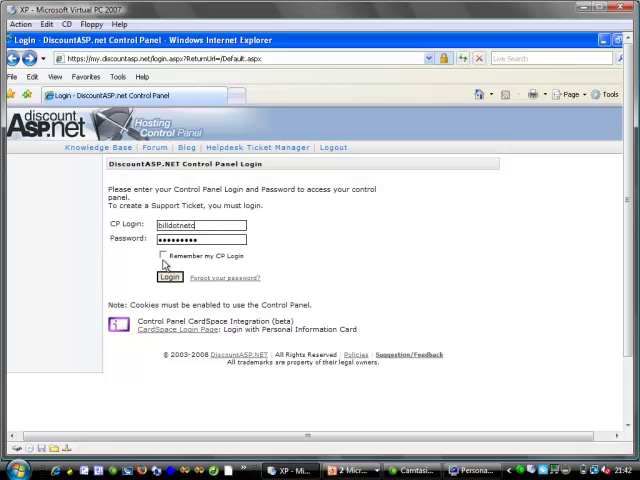
left_click(170, 278)
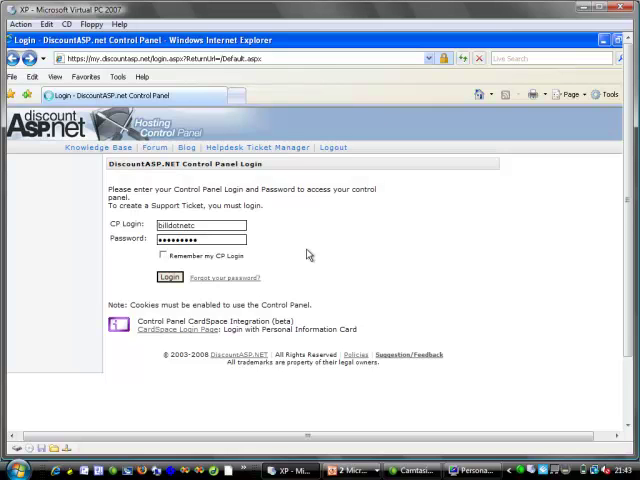
left_click(168, 276)
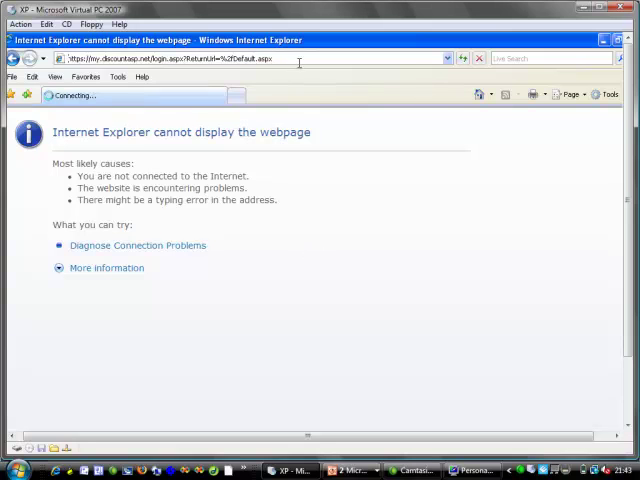
mouse_move(16, 56)
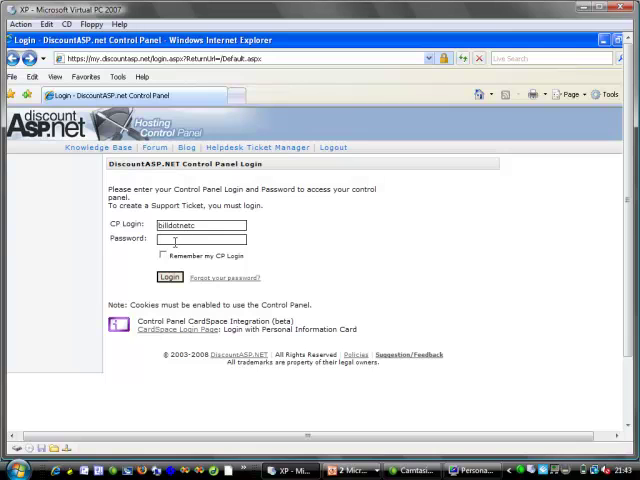
left_click(200, 224)
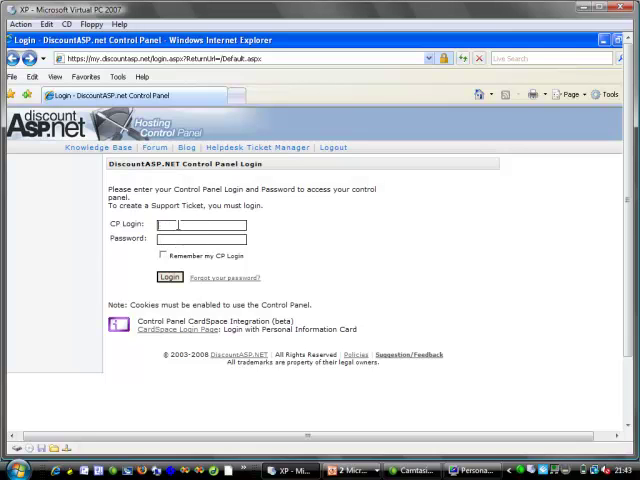
type("billdotnetd")
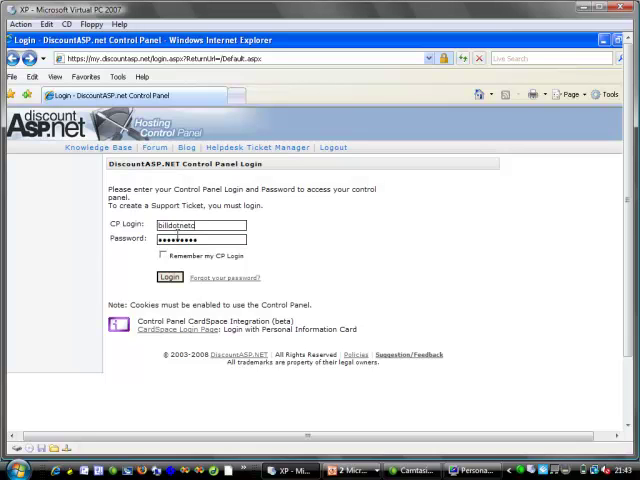
left_click(170, 276)
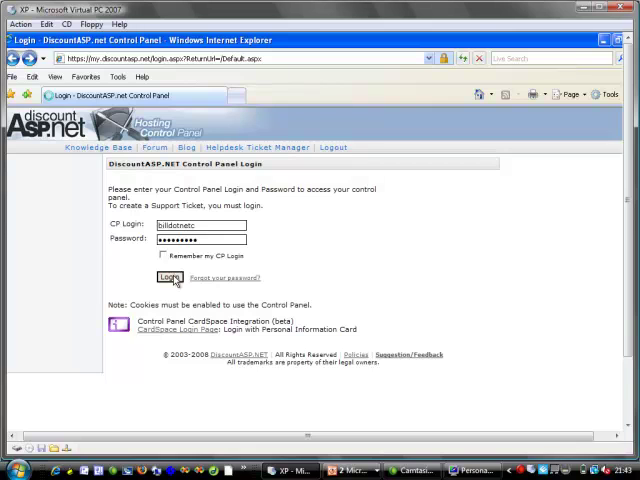
left_click(168, 276)
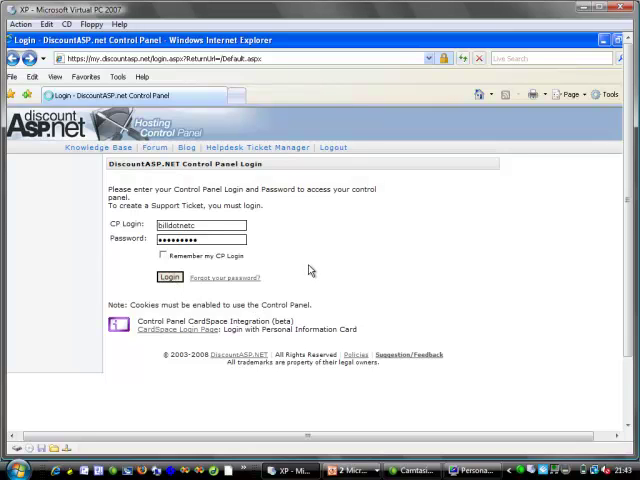
mouse_move(384, 328)
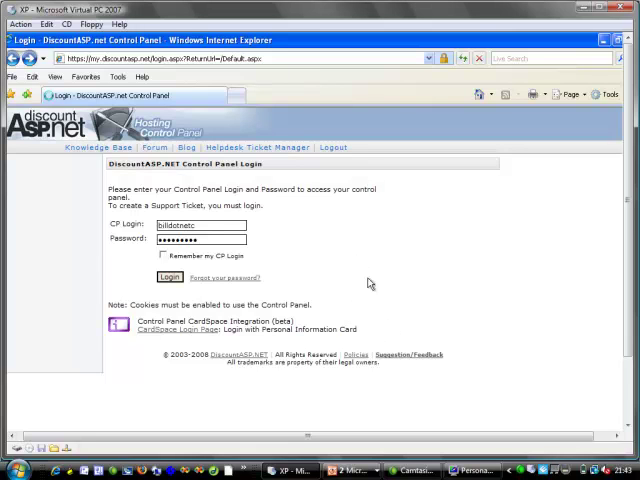
left_click(170, 276)
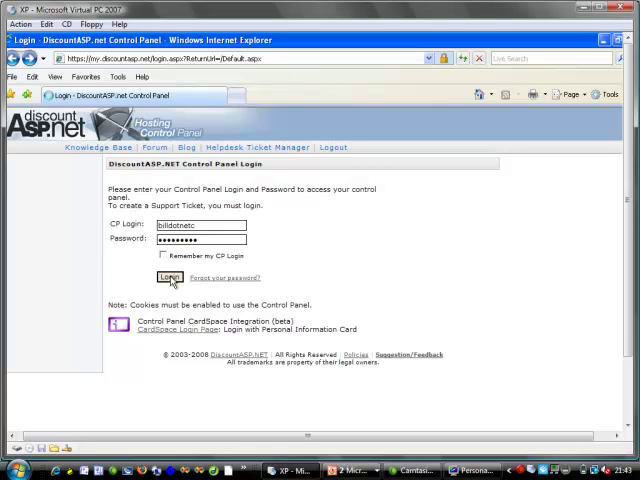
left_click(168, 276)
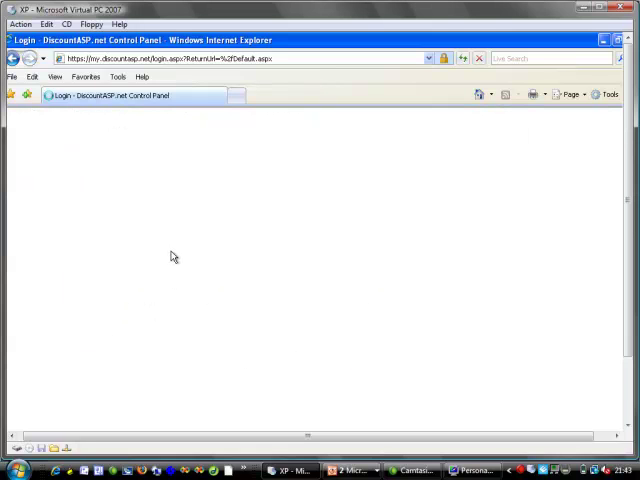
mouse_move(196, 240)
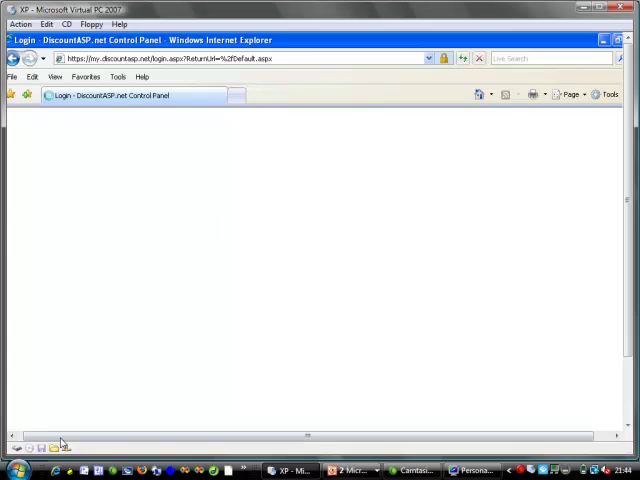
mouse_move(124, 290)
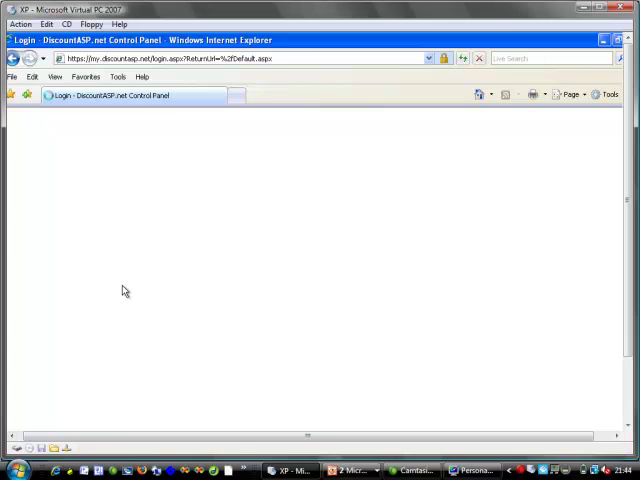
mouse_move(156, 154)
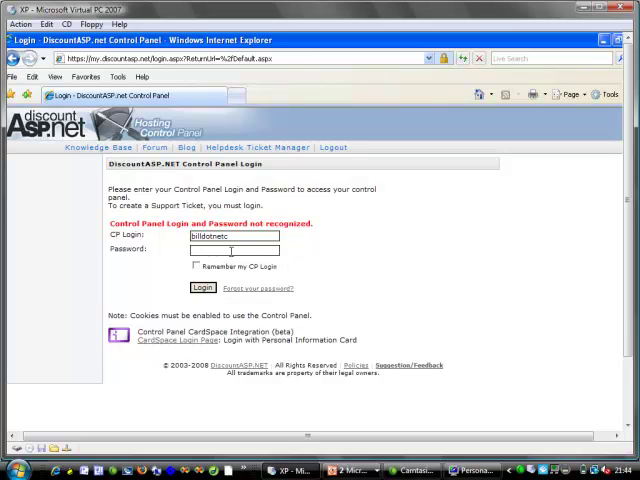
- Re-enter the password and log in successfully to reach the control panel
type("password")
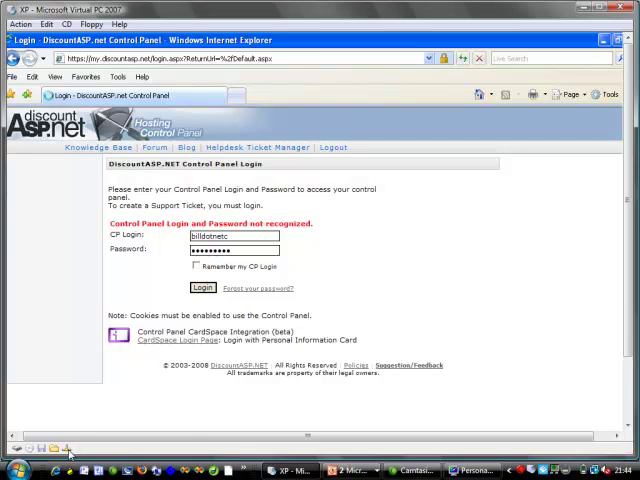
left_click(202, 288)
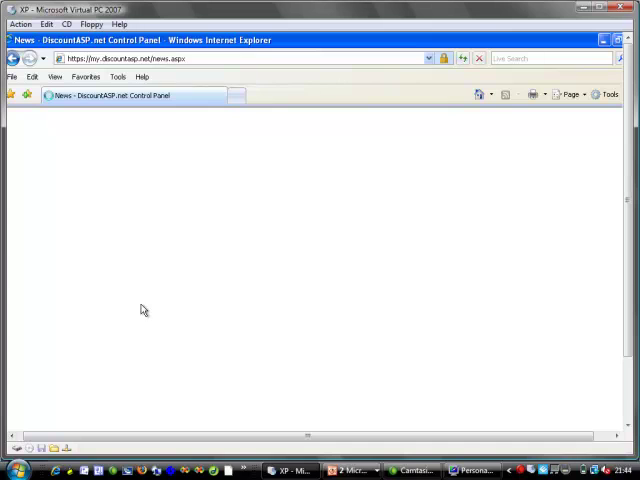
mouse_move(204, 232)
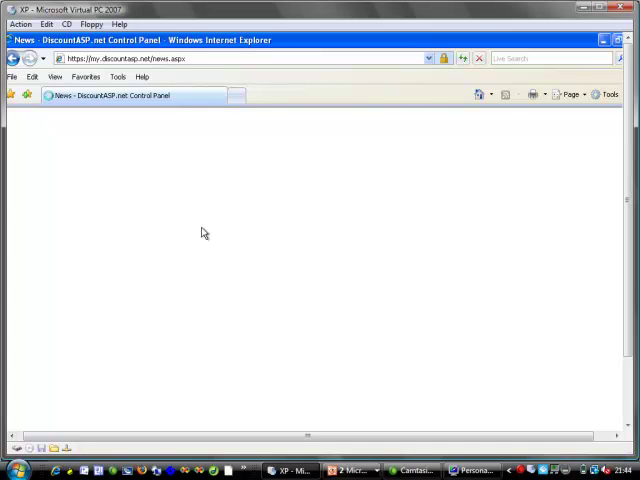
mouse_move(268, 216)
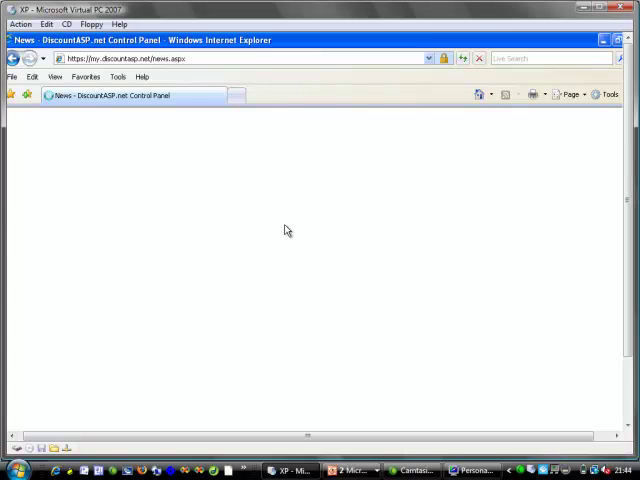
mouse_move(292, 246)
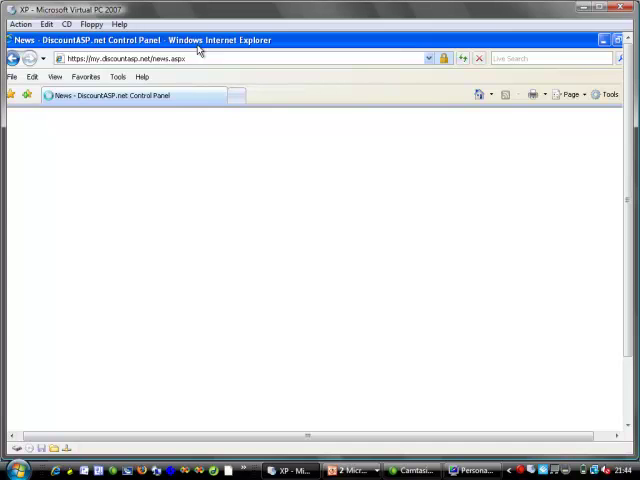
mouse_move(280, 188)
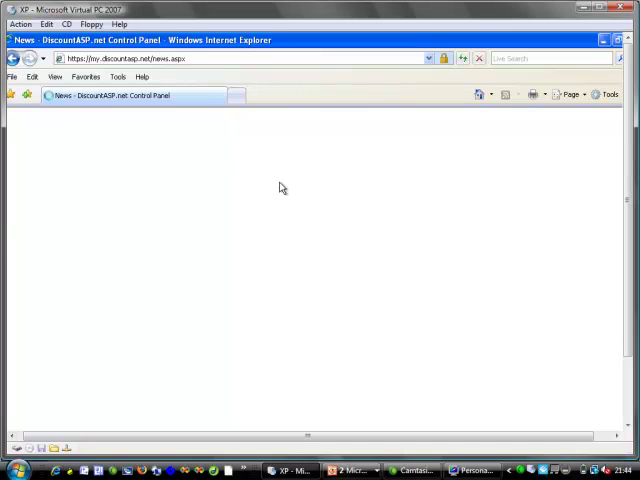
mouse_move(578, 156)
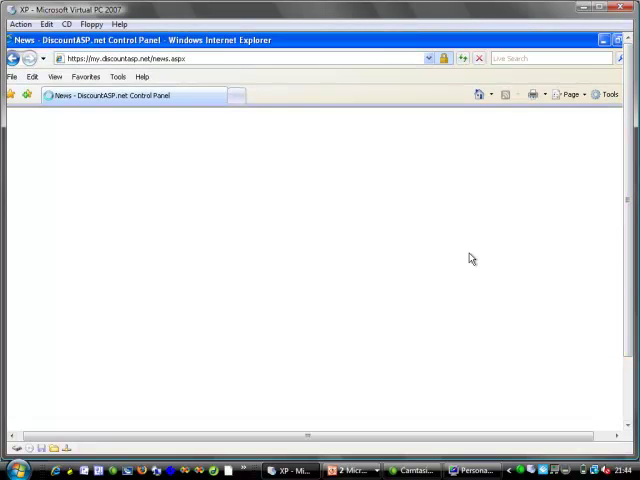
mouse_move(320, 410)
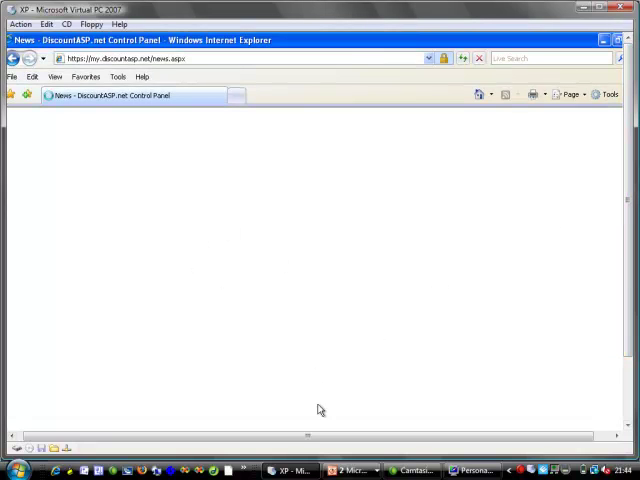
mouse_move(348, 470)
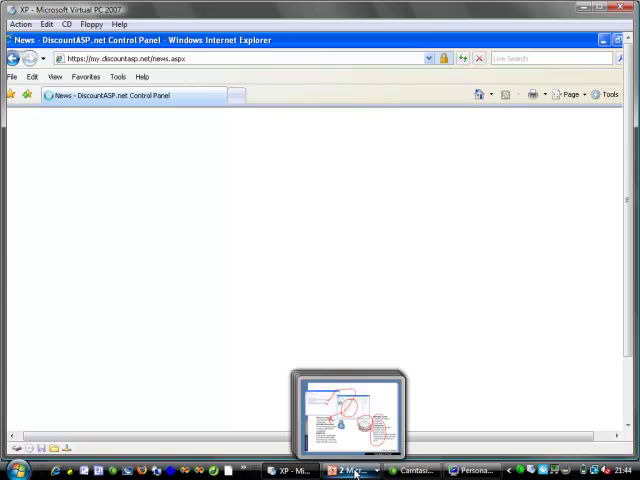
mouse_move(350, 470)
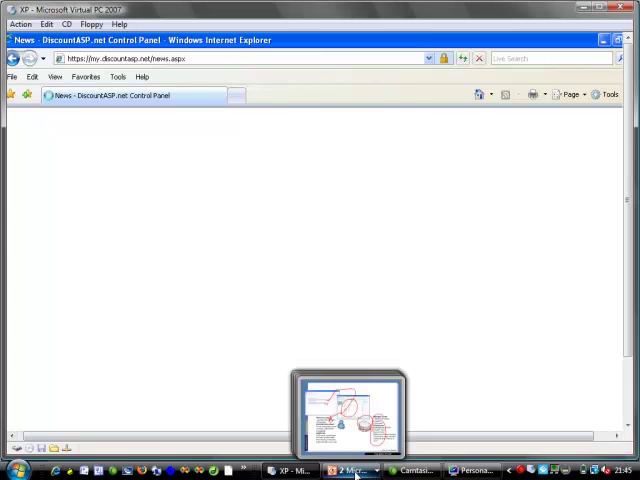
mouse_move(356, 470)
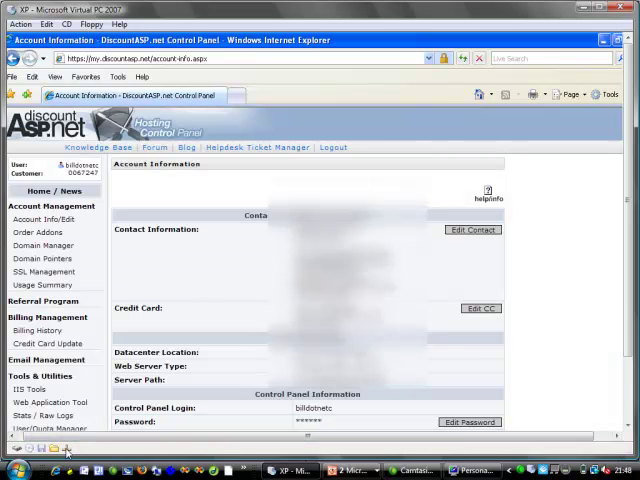
- Scroll the control panel navigation down to the Information Card Manager entry
scroll("down", 3)
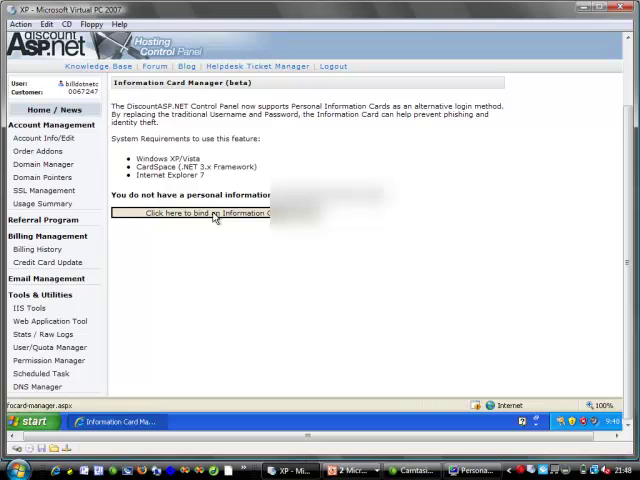
- Bind a personal card to the account via CardSpace: choose the card, preview it and send it
left_click(212, 212)
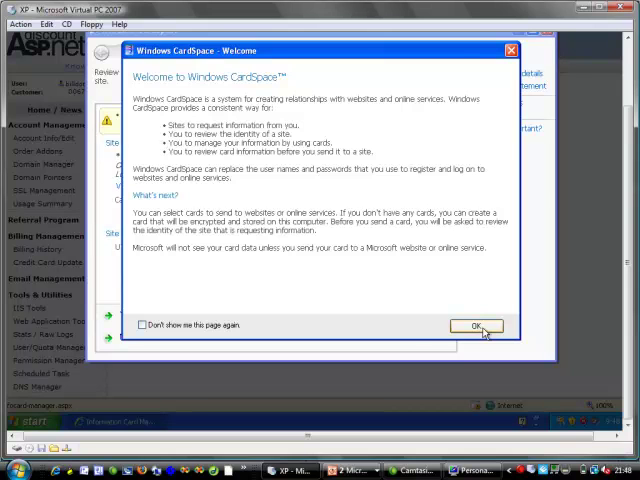
left_click(484, 326)
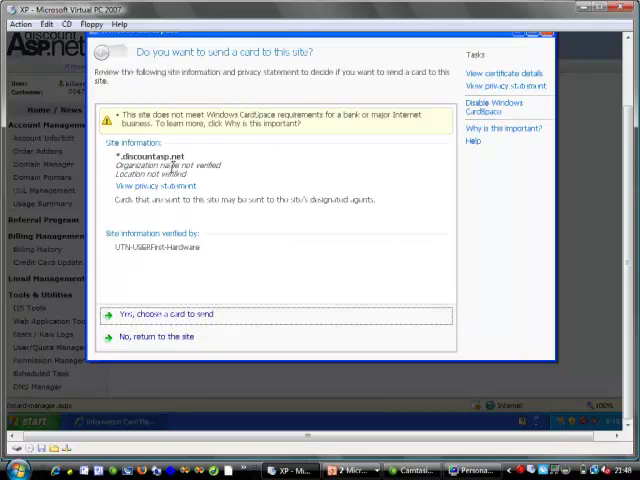
mouse_move(216, 320)
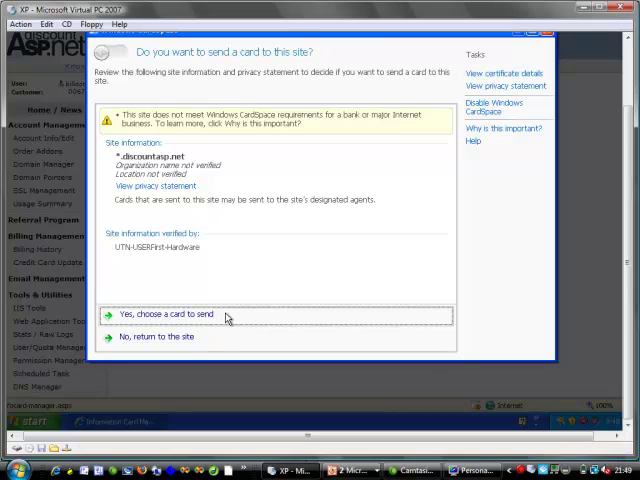
left_click(168, 314)
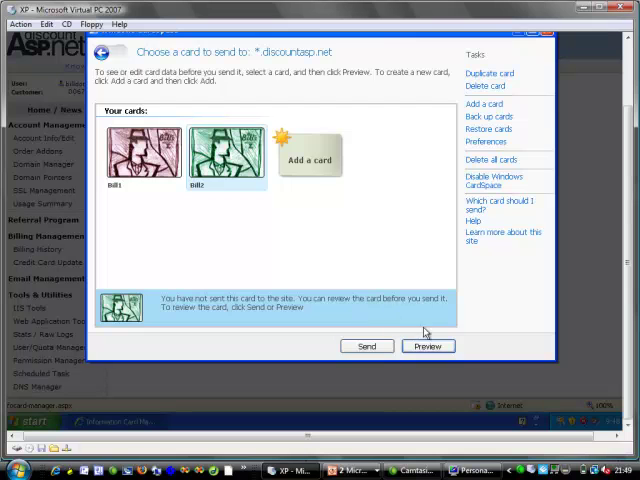
left_click(428, 346)
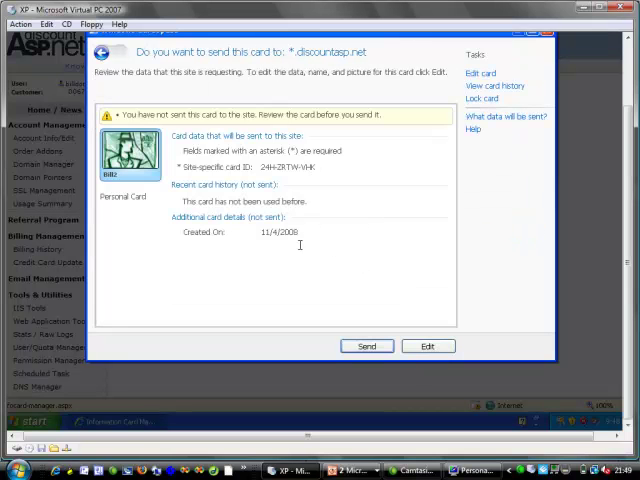
mouse_move(366, 346)
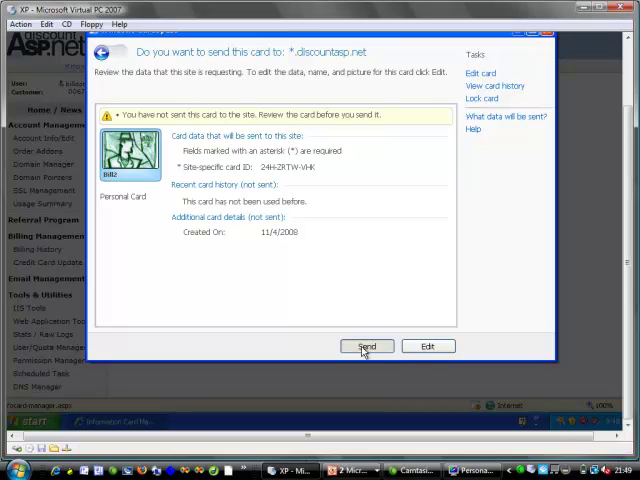
left_click(366, 346)
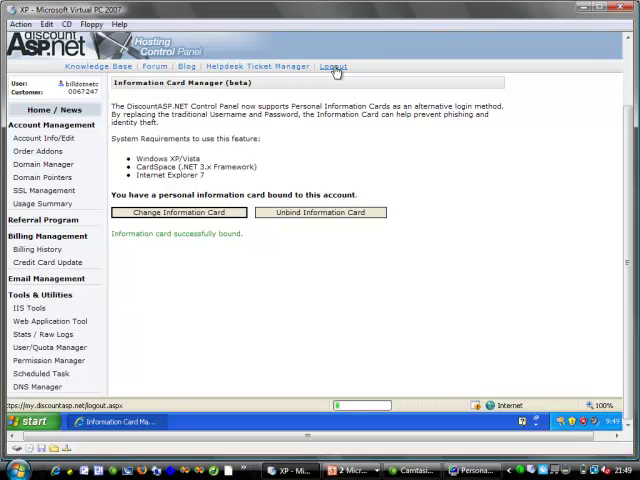
- Log out and start an Information Card login through the CardSpace Login Page
left_click(332, 68)
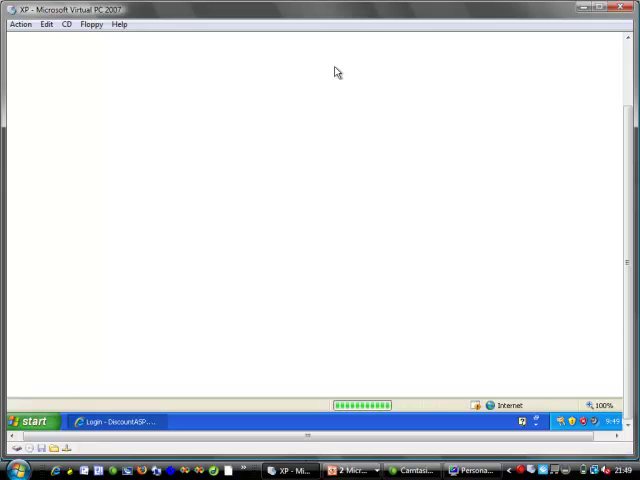
mouse_move(304, 252)
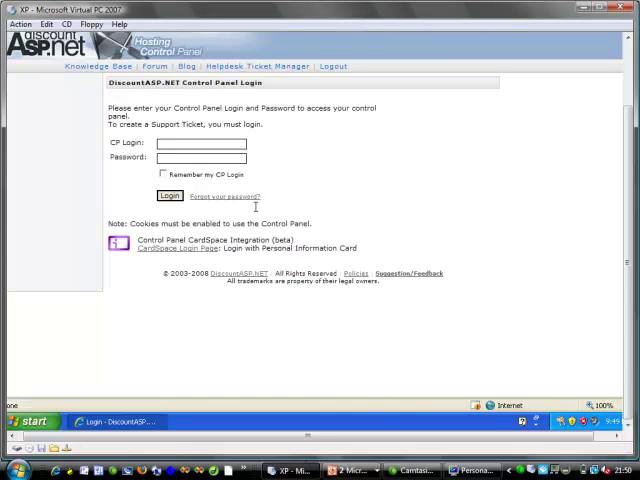
mouse_move(184, 248)
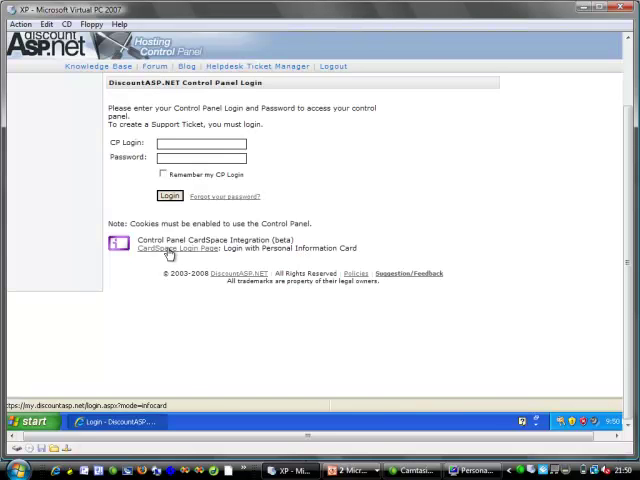
left_click(180, 248)
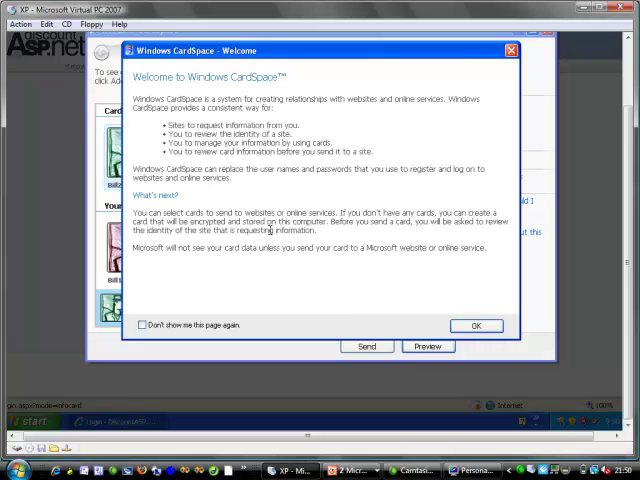
left_click(476, 324)
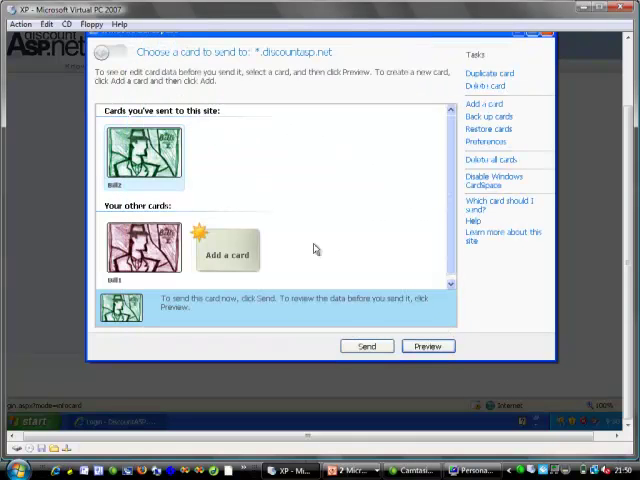
- Send the card never used at this site and confirm; the login is rejected
left_click(142, 250)
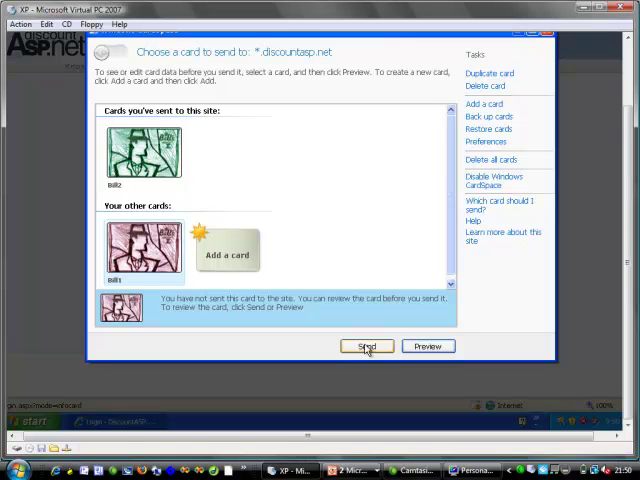
left_click(366, 346)
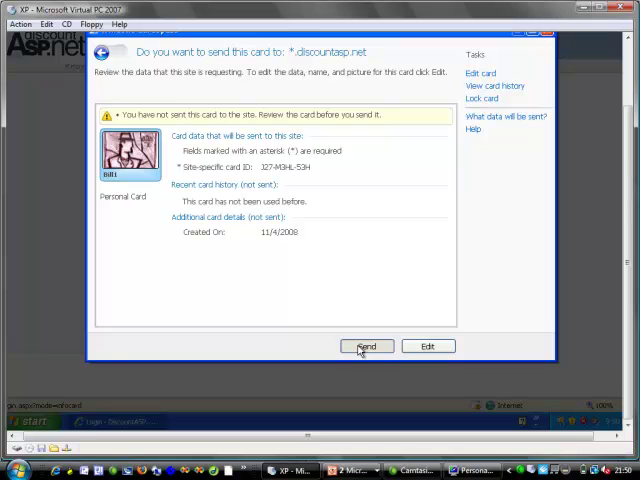
left_click(368, 346)
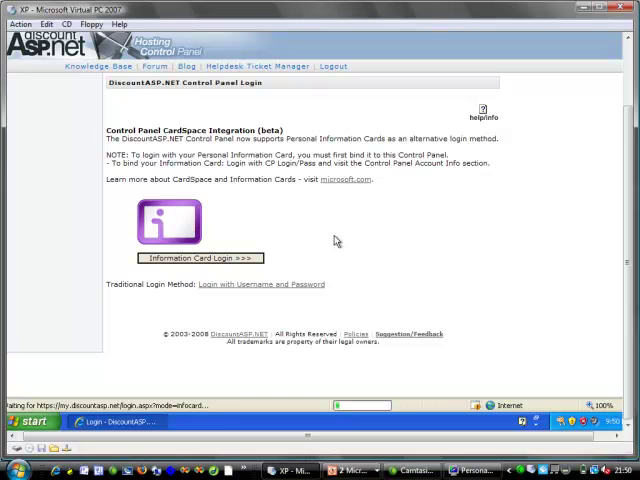
- Start the Information Card login again and dismiss the CardSpace welcome notice
left_click(200, 258)
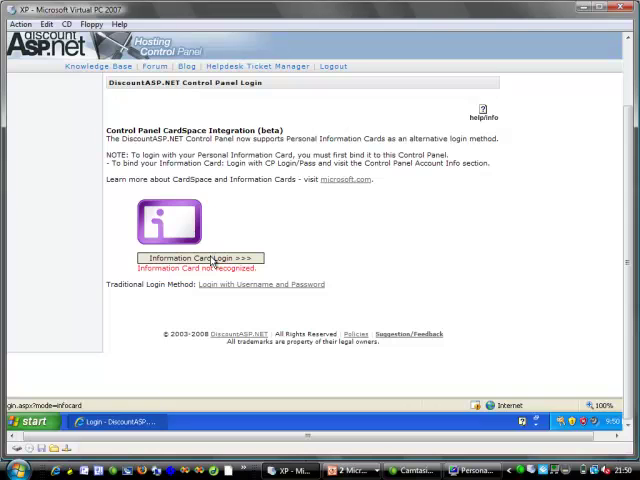
left_click(200, 258)
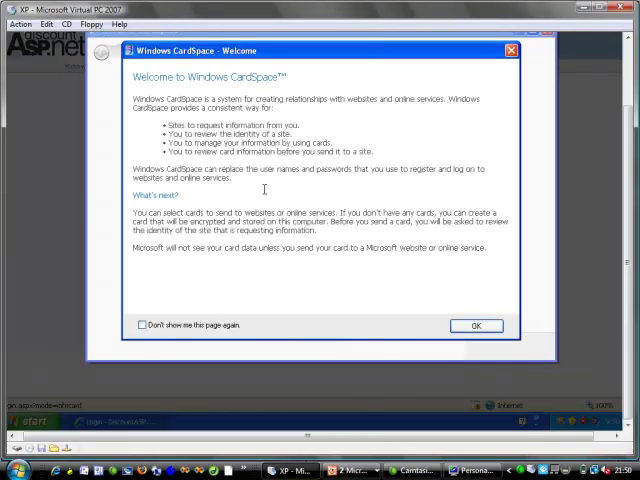
left_click(478, 326)
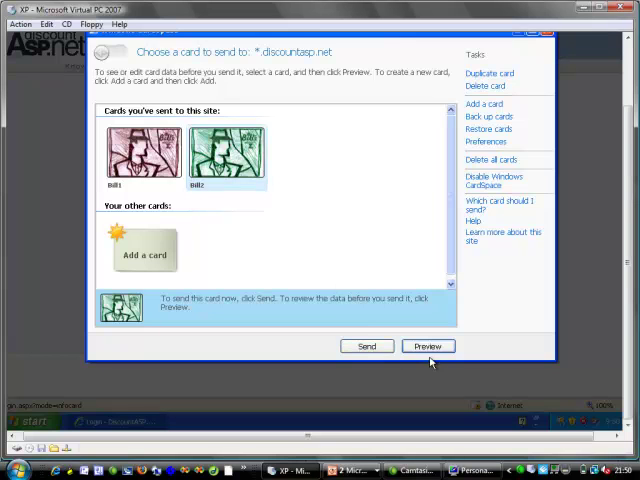
- Preview the bound card, send it to reach the News page, then log out
left_click(428, 346)
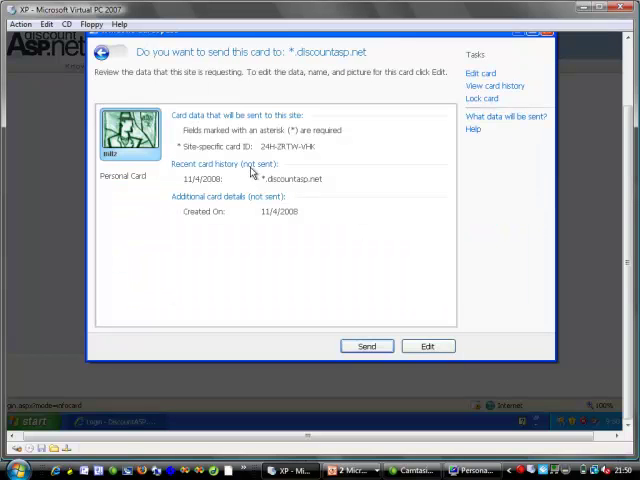
double_click(290, 178)
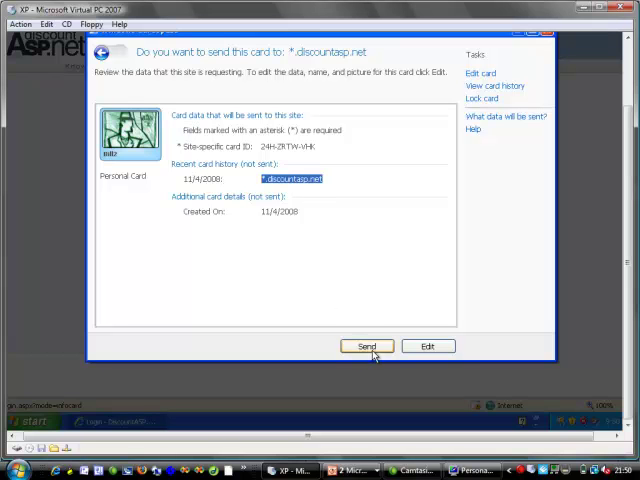
left_click(364, 346)
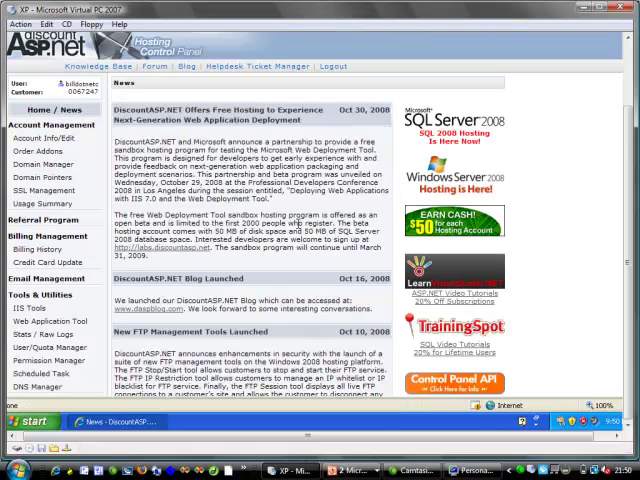
mouse_move(334, 68)
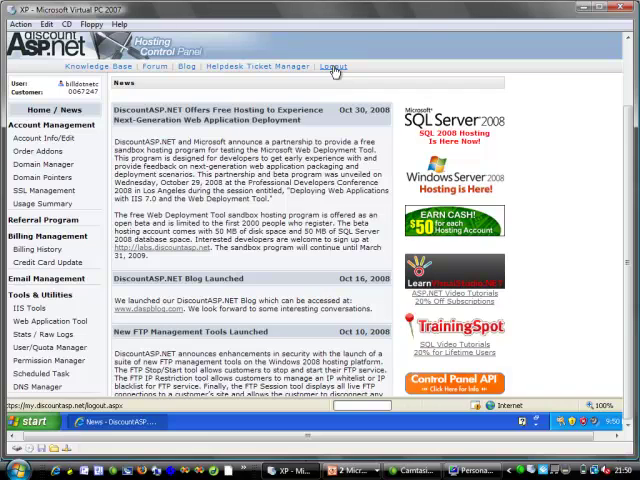
left_click(334, 68)
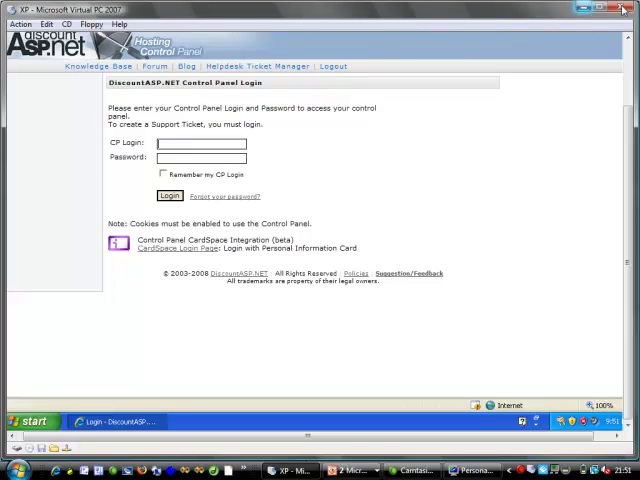
mouse_move(620, 8)
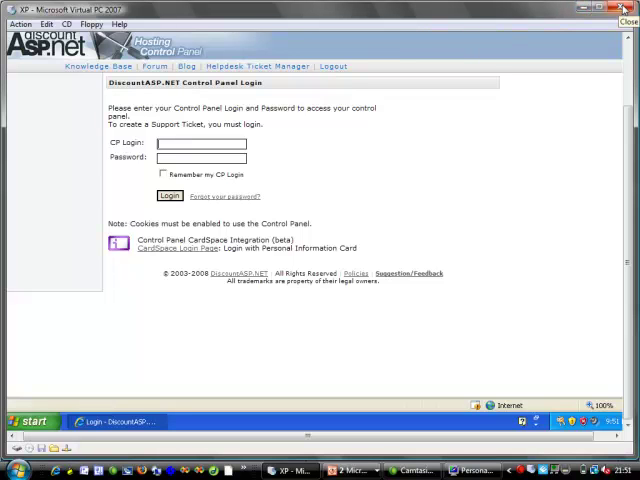